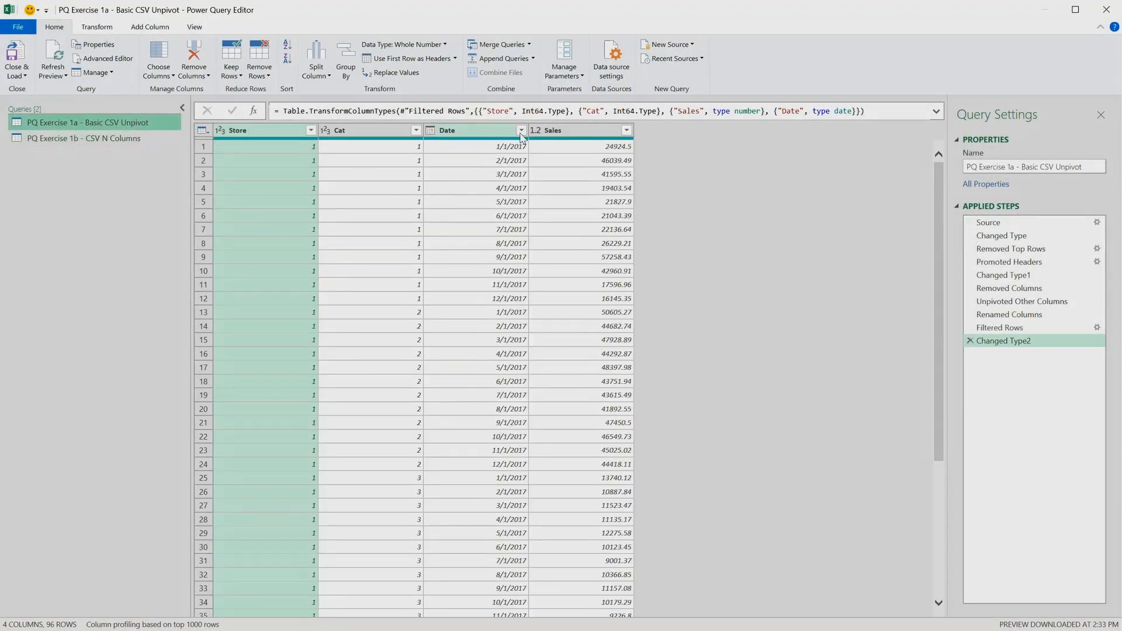
Step: Review the distinct dates in the Basic CSV Unpivot query's Date column without filtering
{"action": "left_click", "coordinate": [522, 130]}
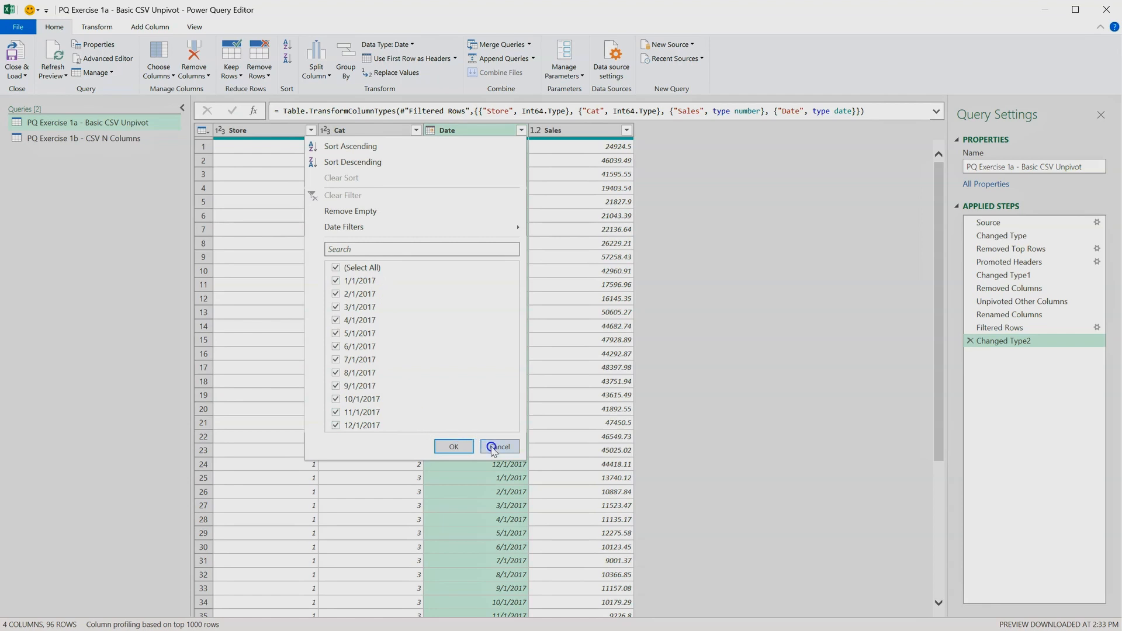
{"action": "left_click", "coordinate": [83, 138]}
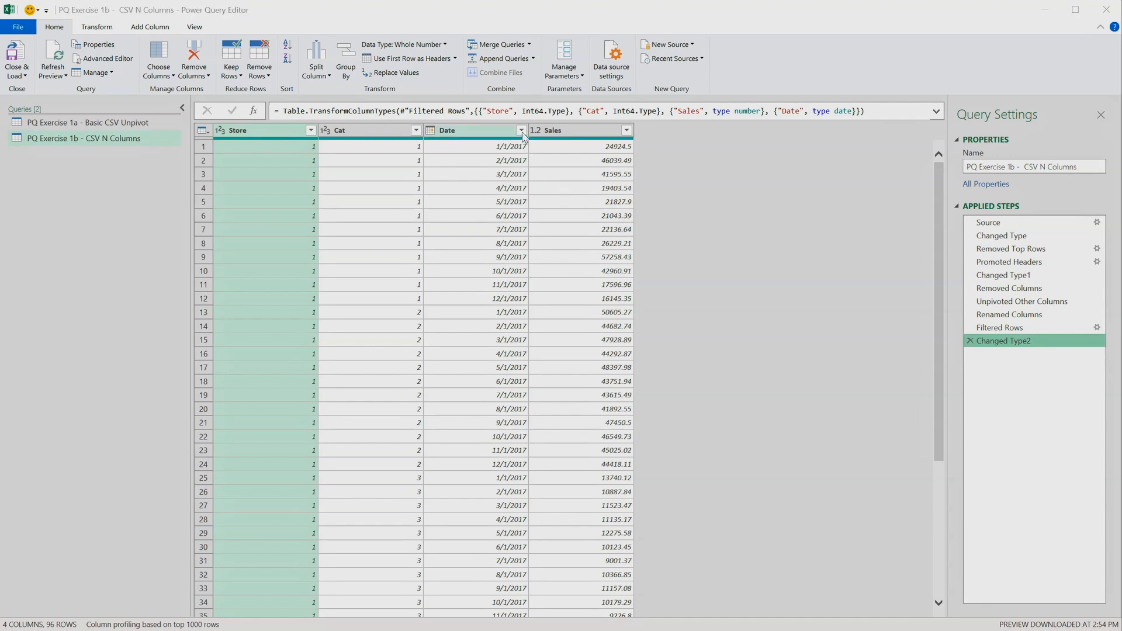
{"action": "left_click", "coordinate": [521, 130]}
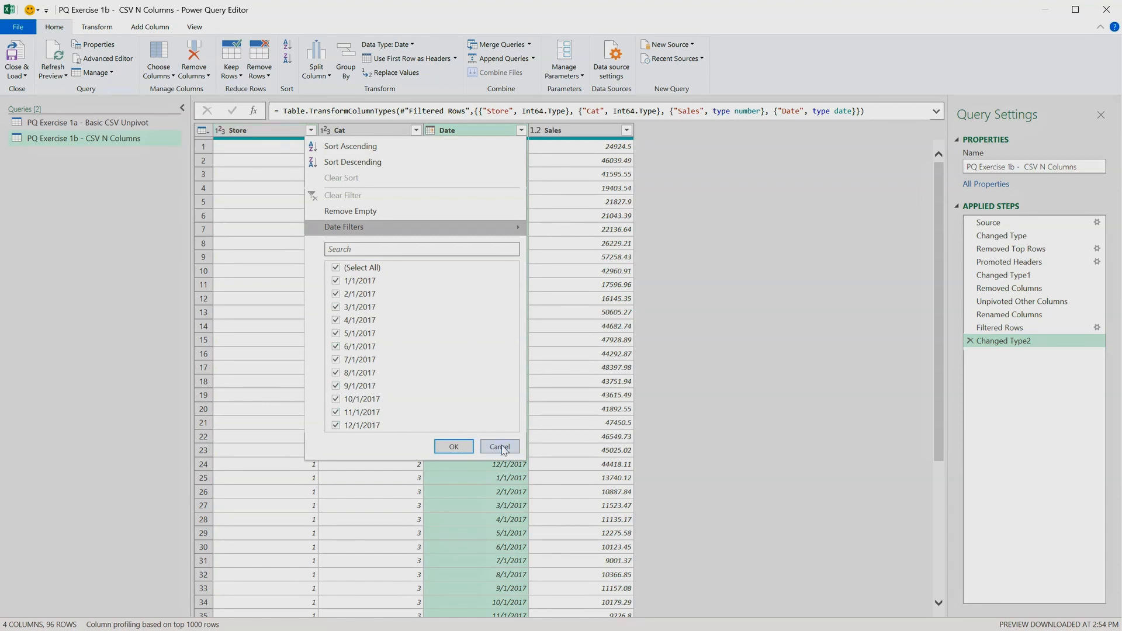
{"action": "left_click", "coordinate": [498, 446]}
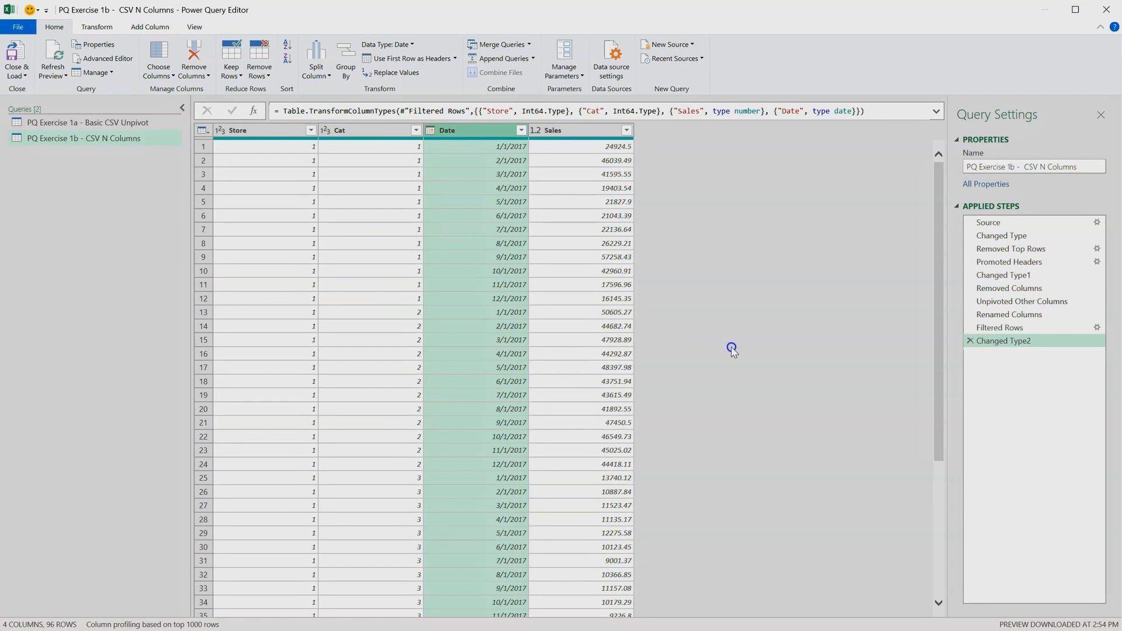
Step: Select the Source step and scroll the raw 19-column import to the last columns
{"action": "left_click", "coordinate": [989, 223]}
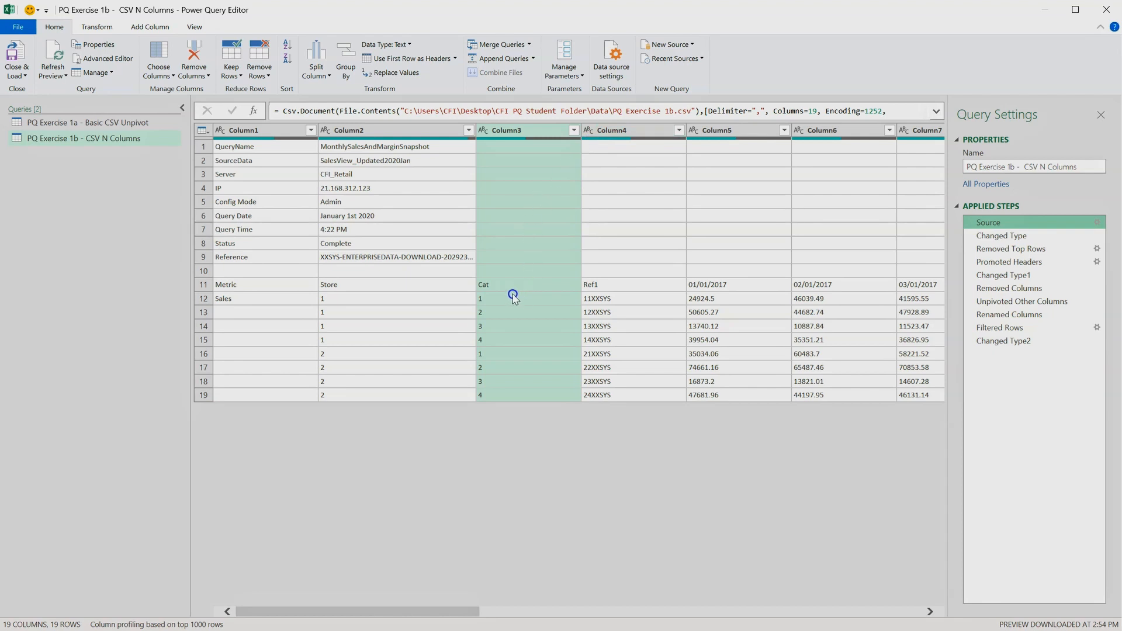
{"action": "mouse_move", "coordinate": [685, 284]}
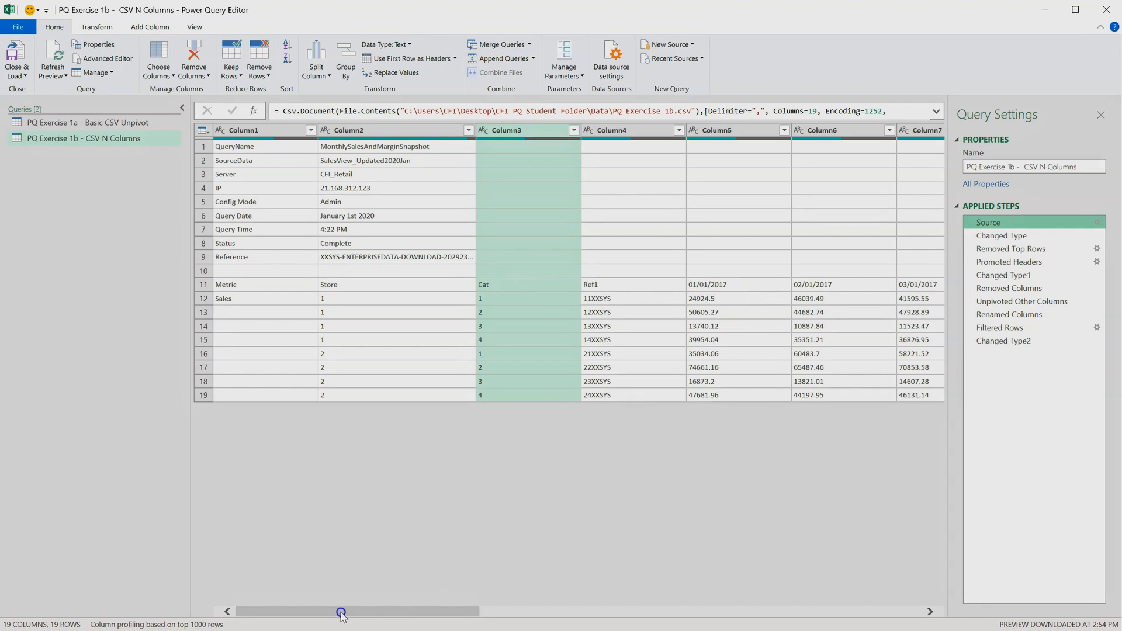
{"action": "left_click_drag", "start_coordinate": [342, 612], "coordinate": [632, 612]}
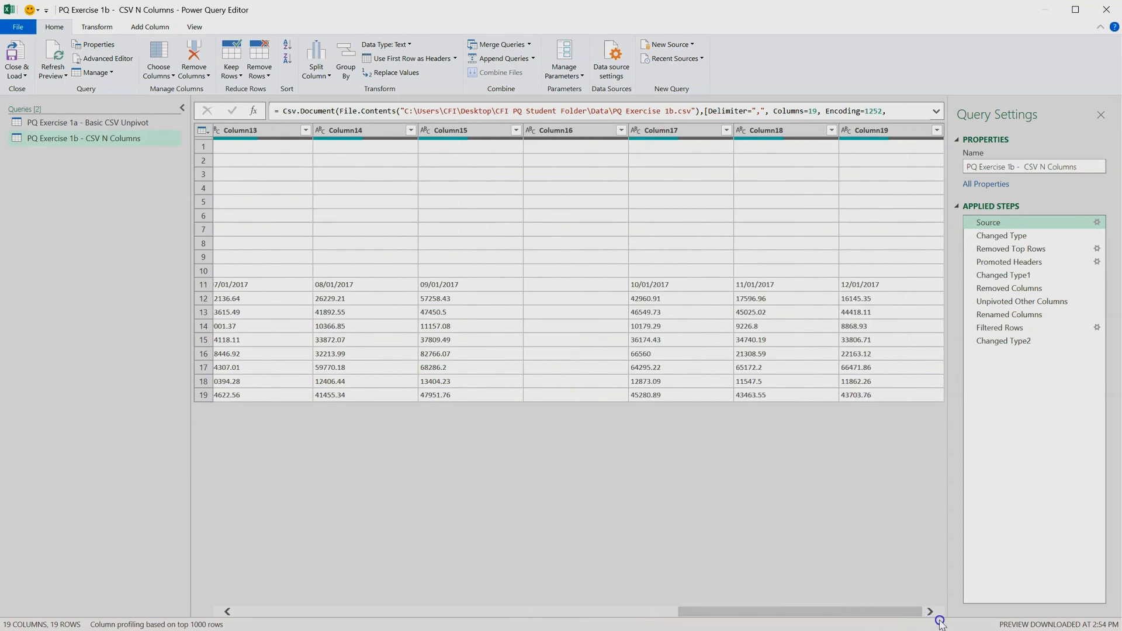
{"action": "mouse_move", "coordinate": [899, 422]}
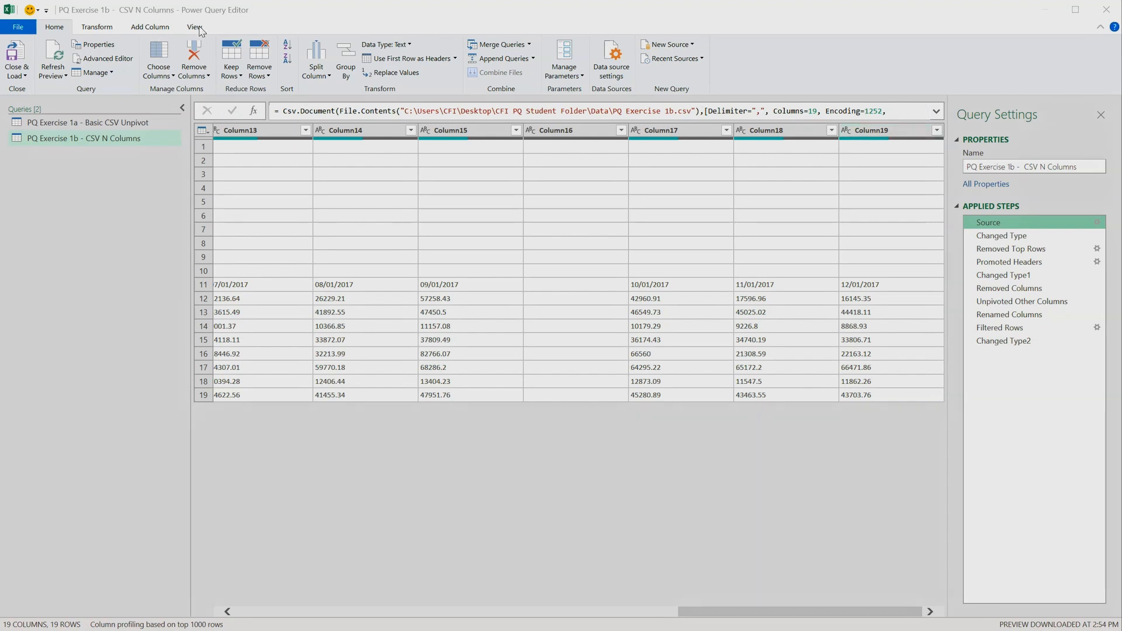
Step: Turn on the Formula Bar from the View tab
{"action": "left_click", "coordinate": [194, 26]}
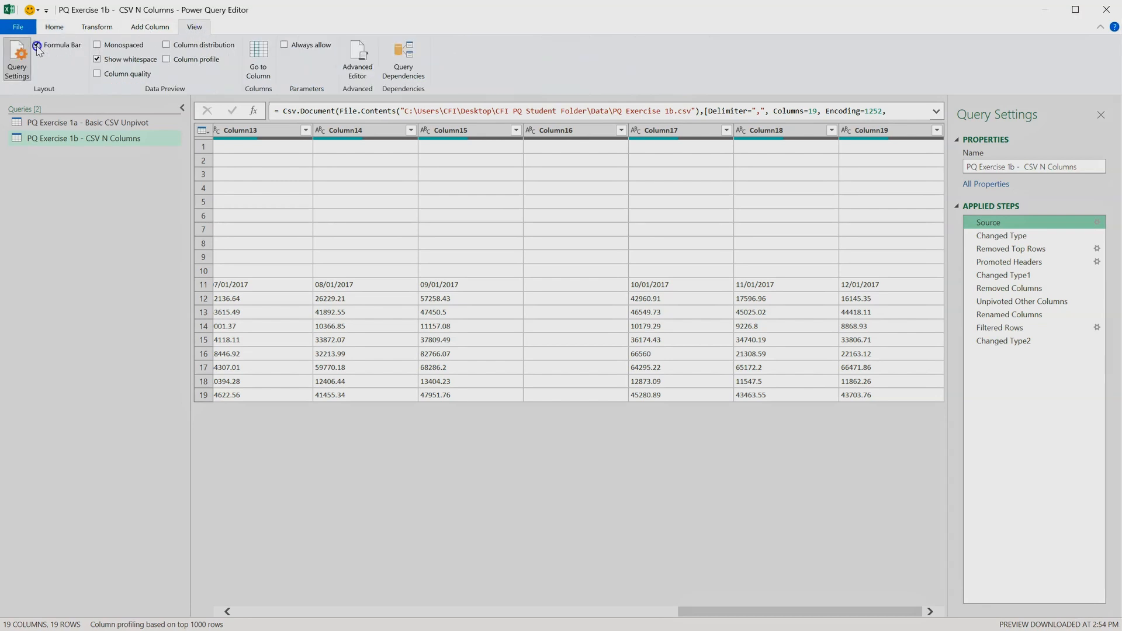
{"action": "left_click", "coordinate": [36, 45]}
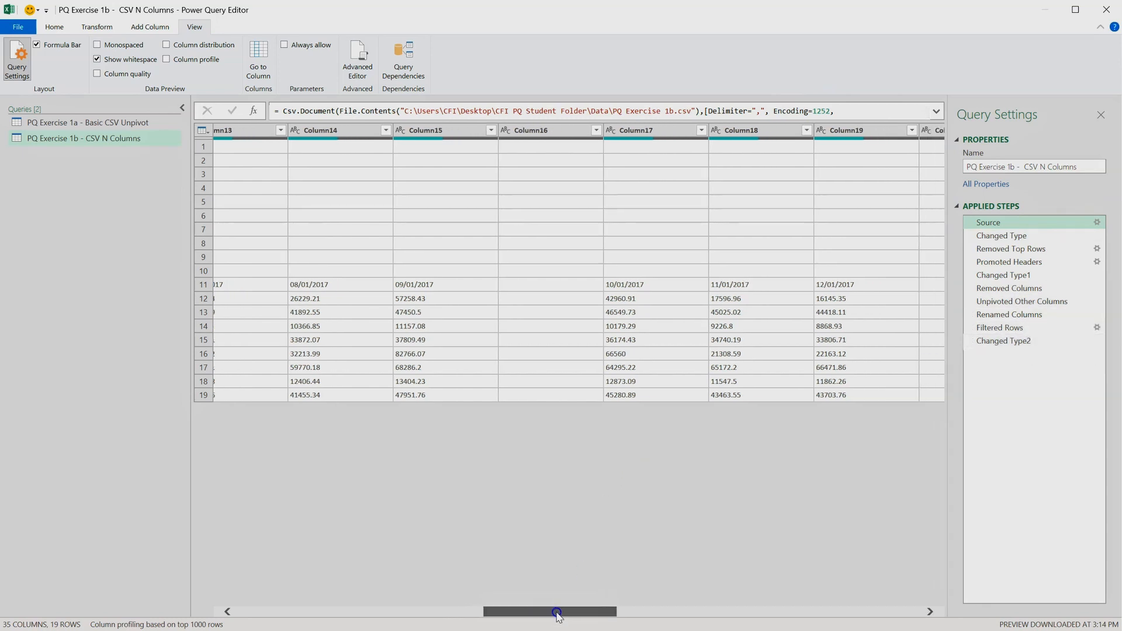
{"action": "left_click_drag", "start_coordinate": [557, 611], "coordinate": [647, 611]}
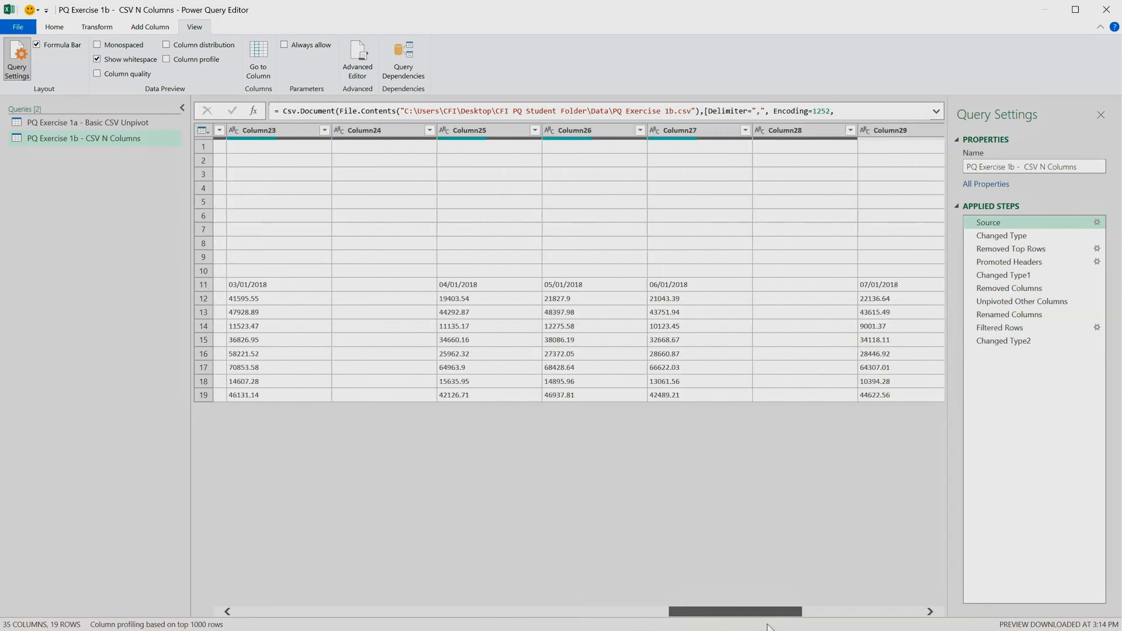
{"action": "scroll", "scroll_direction": "right", "scroll_amount": 3}
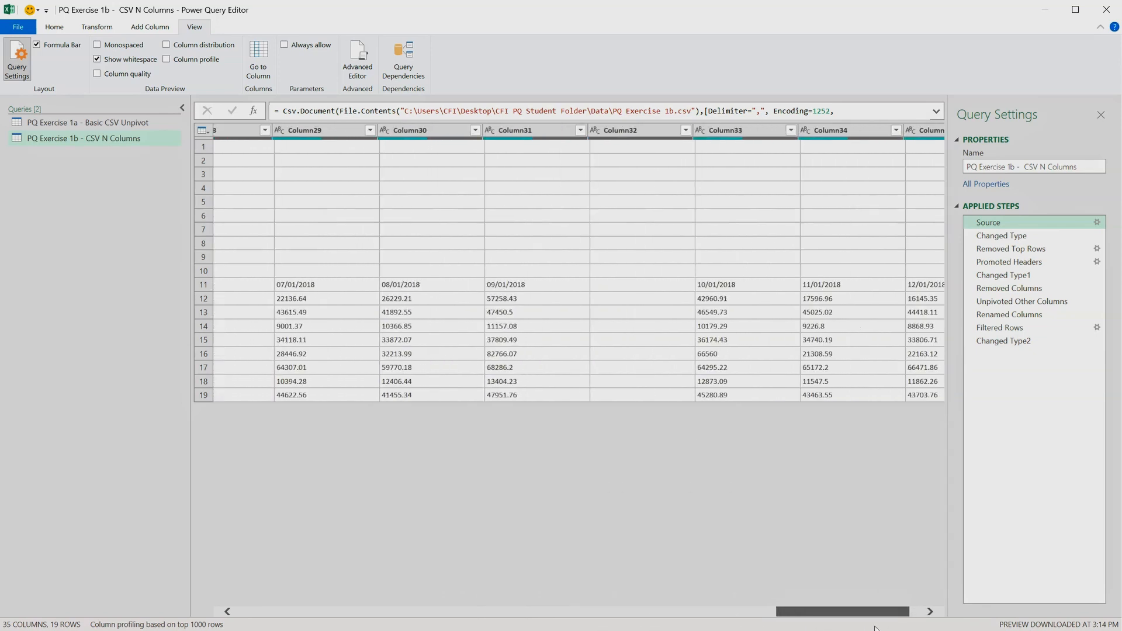
{"action": "scroll", "scroll_direction": "right", "scroll_amount": 3}
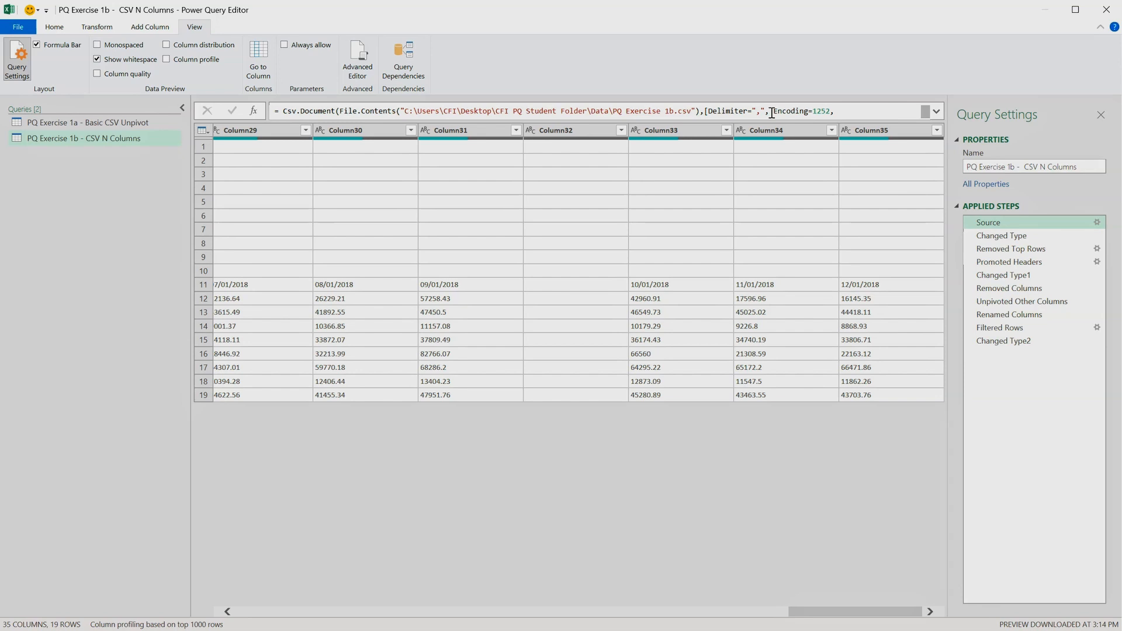
{"action": "mouse_move", "coordinate": [1004, 340]}
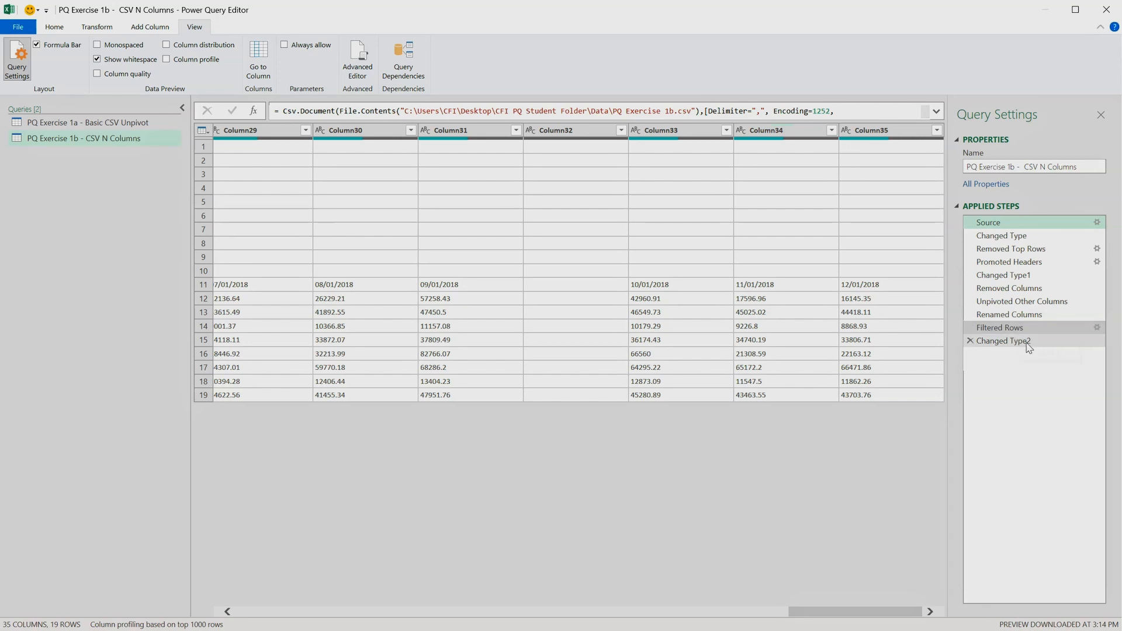
Step: Select the Changed Type2 step and list the Date column values to confirm 2018 dates
{"action": "left_click", "coordinate": [1005, 340]}
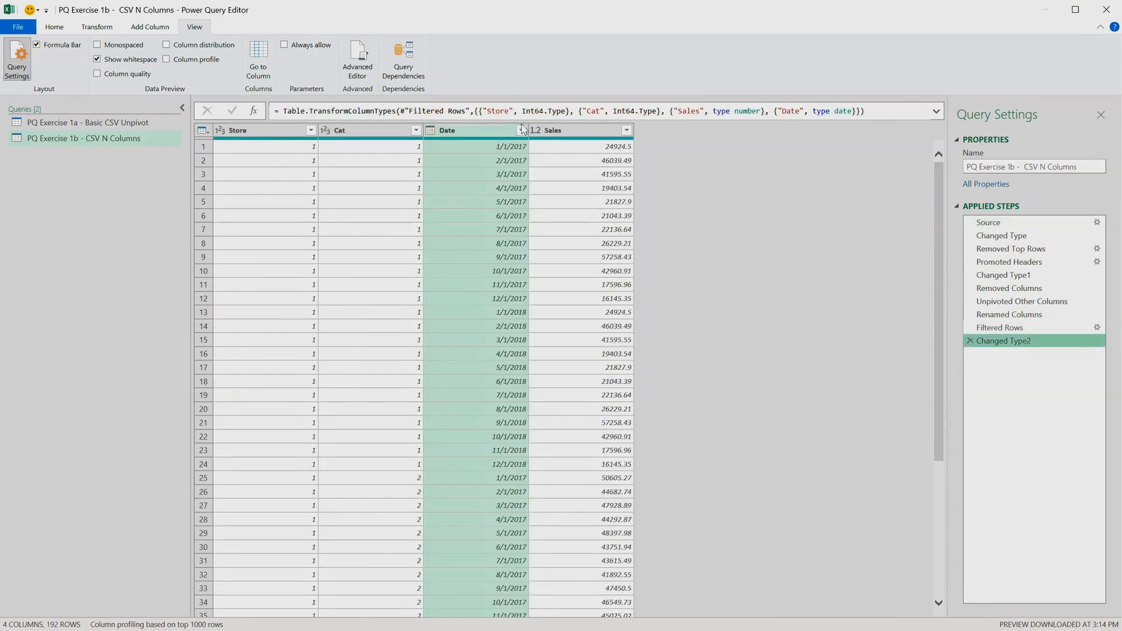
{"action": "left_click", "coordinate": [520, 130]}
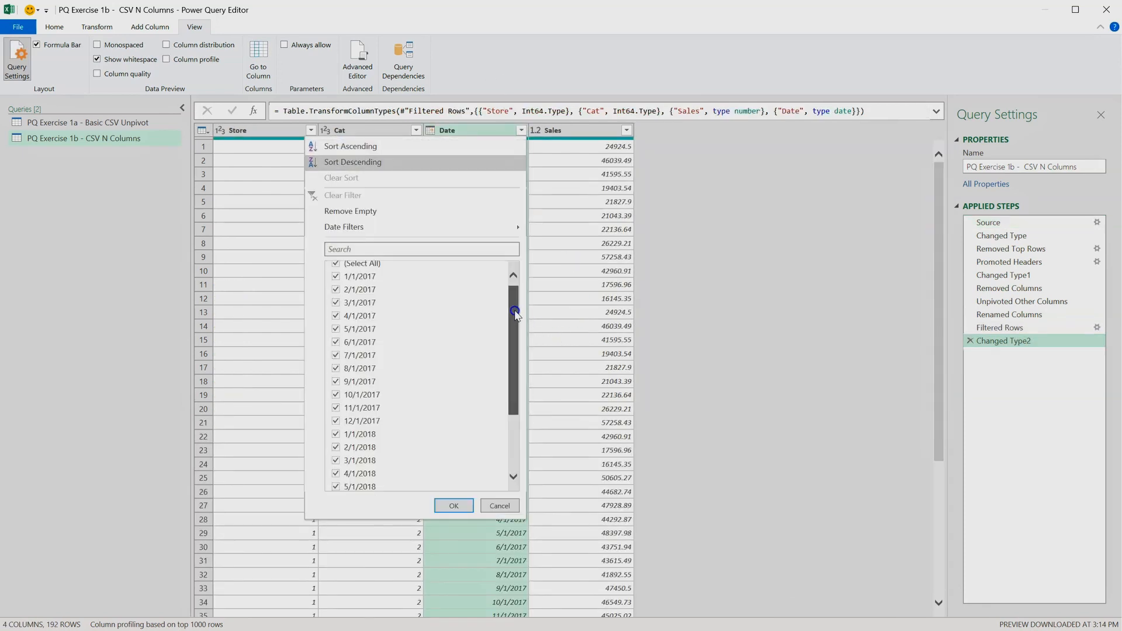